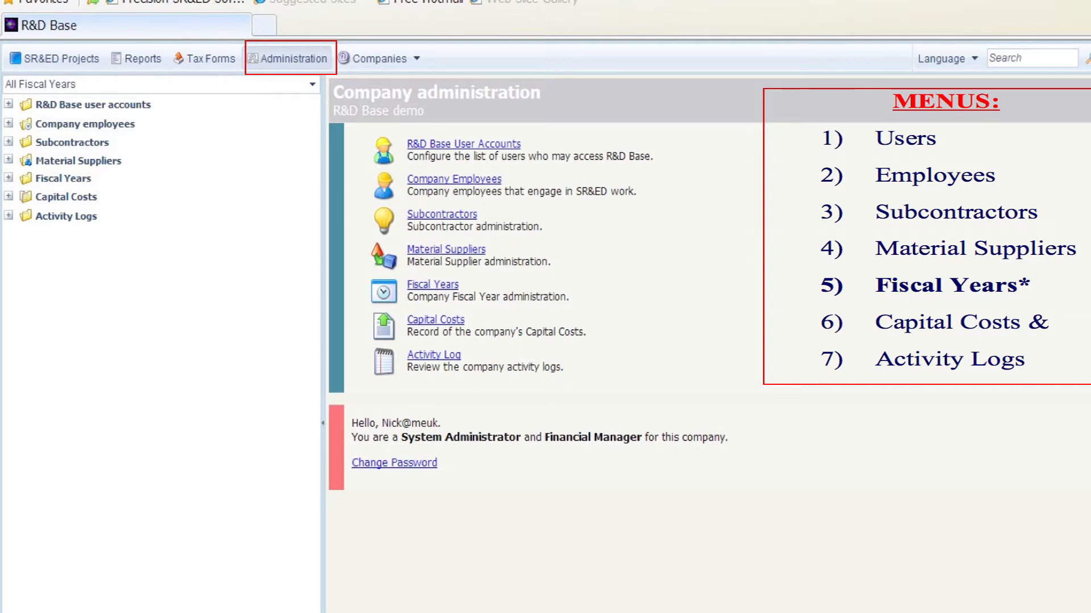
Step: Show the Fiscal Years administration list with fiscal years 2009 through 2014 and their dates
click(463, 144)
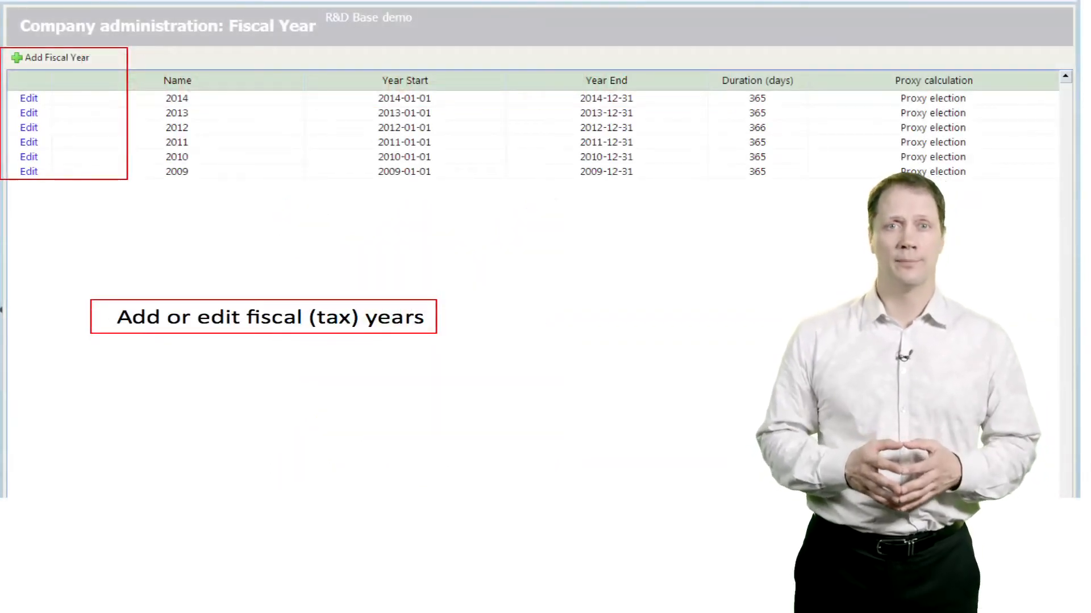
Step: Bring up a fiscal year's dashboard on its Name and Timeline settings with blank fields
click(28, 97)
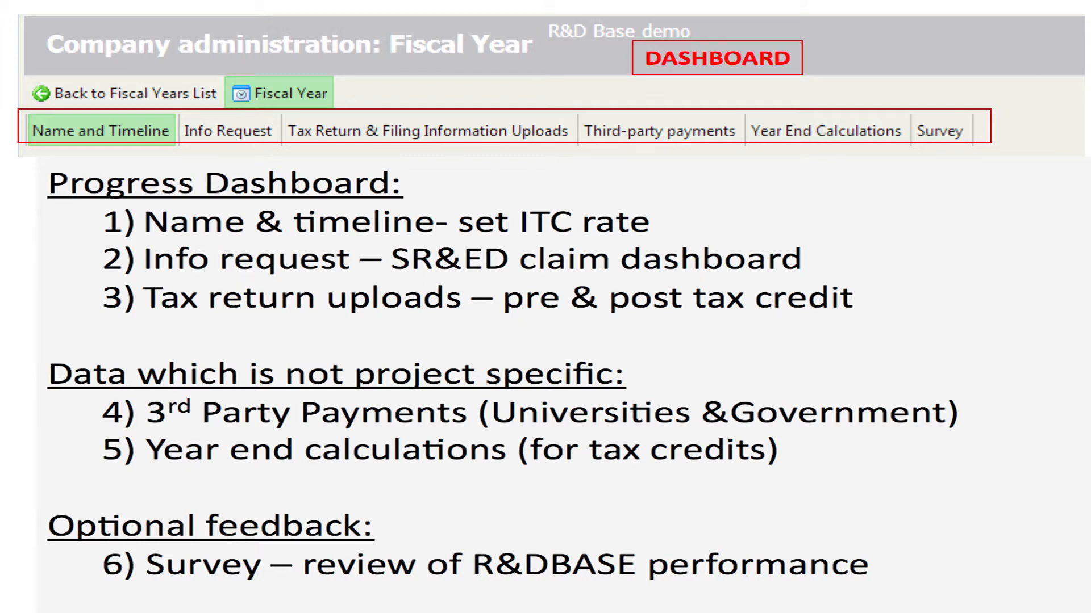
click(101, 130)
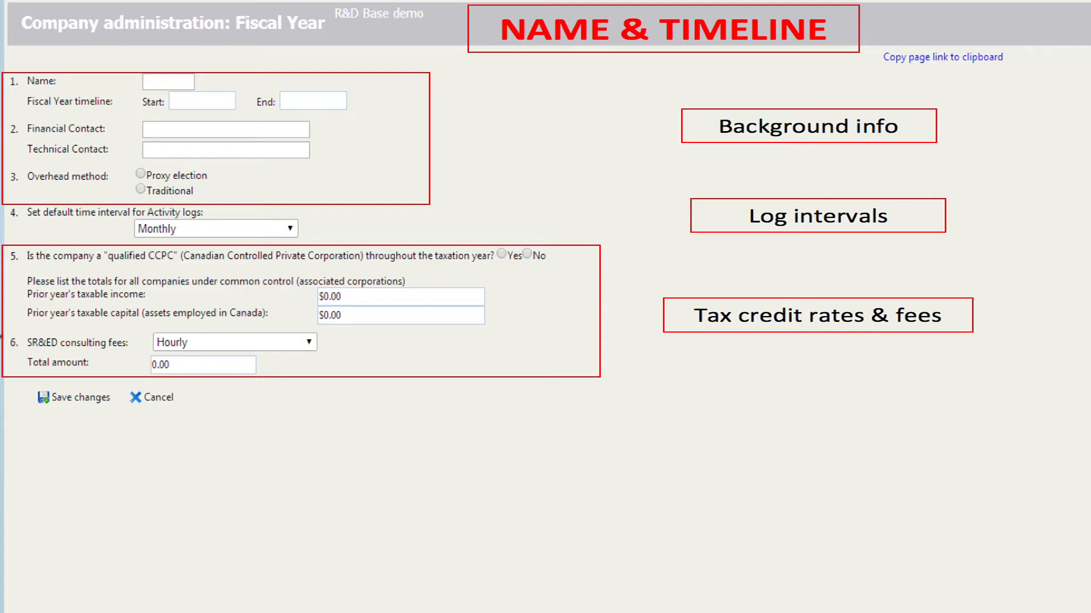
Step: Review the fiscal year's Third-party payments, then its Year End Calculations sections
click(143, 99)
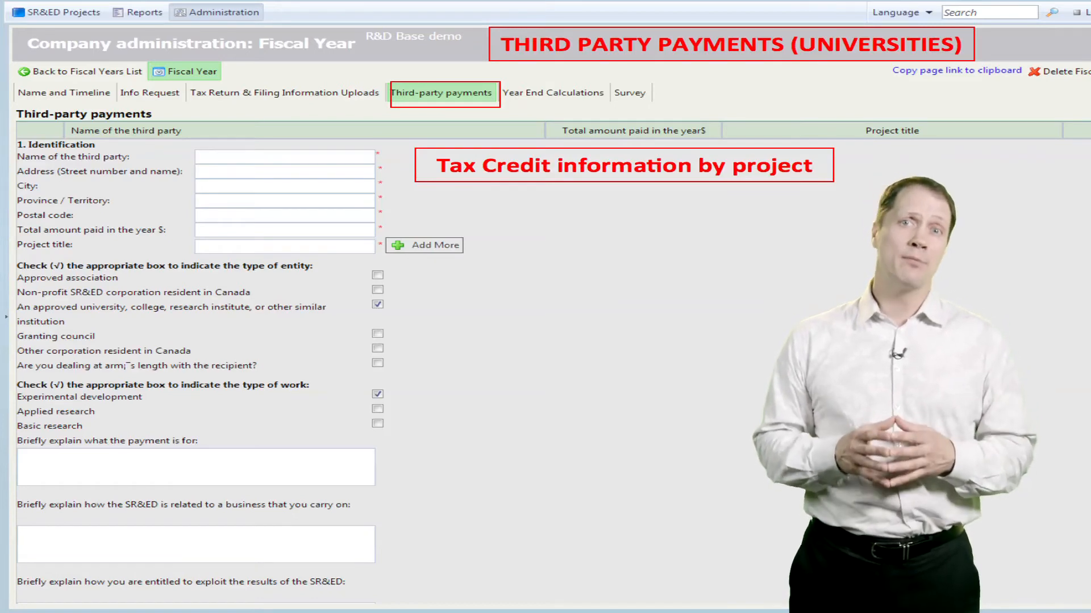
click(555, 93)
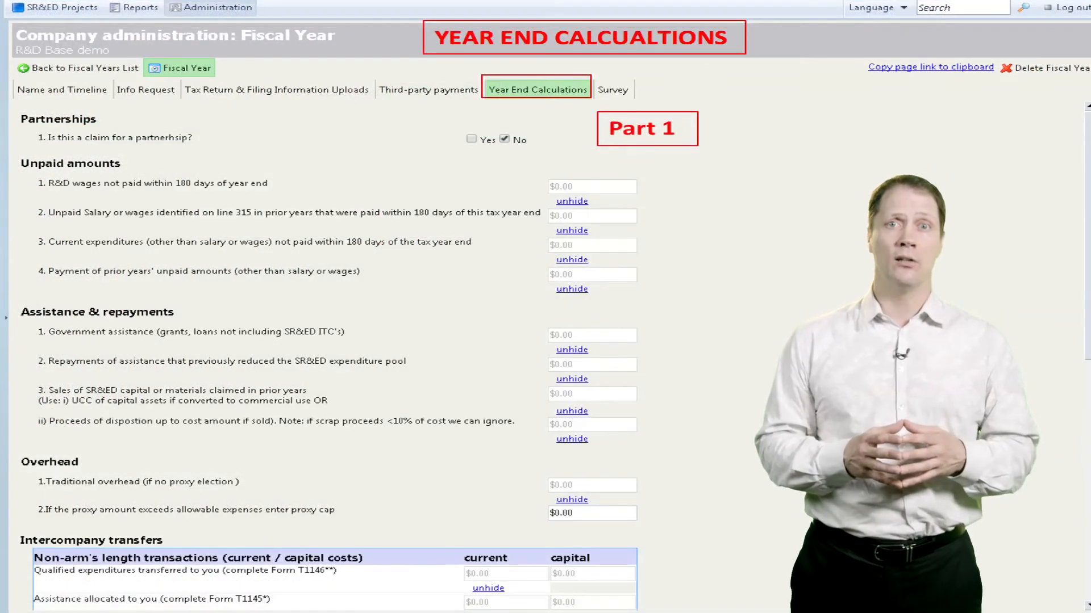